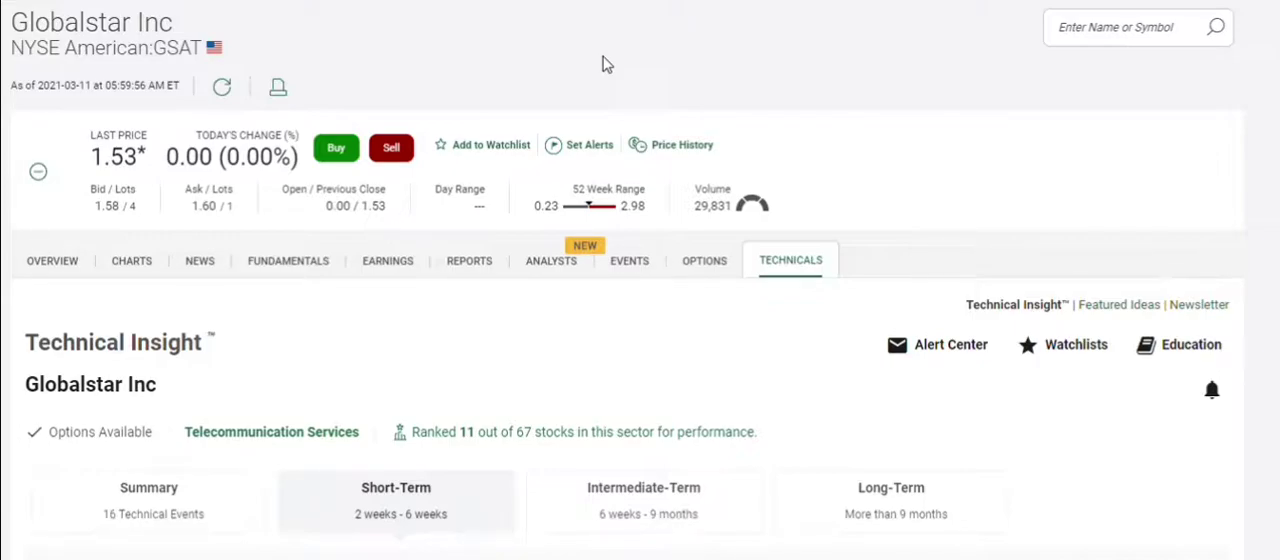
- Scroll GSAT's Technicals page down to the Active Events chart with its volume and MACD panes
{"action": "scroll", "scroll_direction": "down", "scroll_amount": 3}
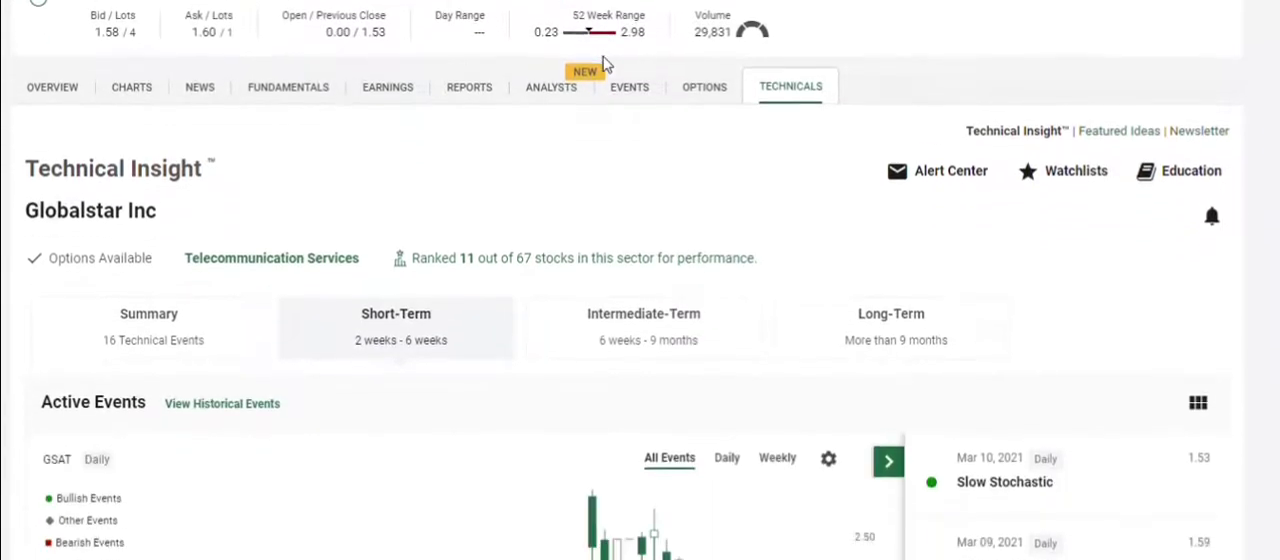
{"action": "scroll", "scroll_direction": "down", "scroll_amount": 3}
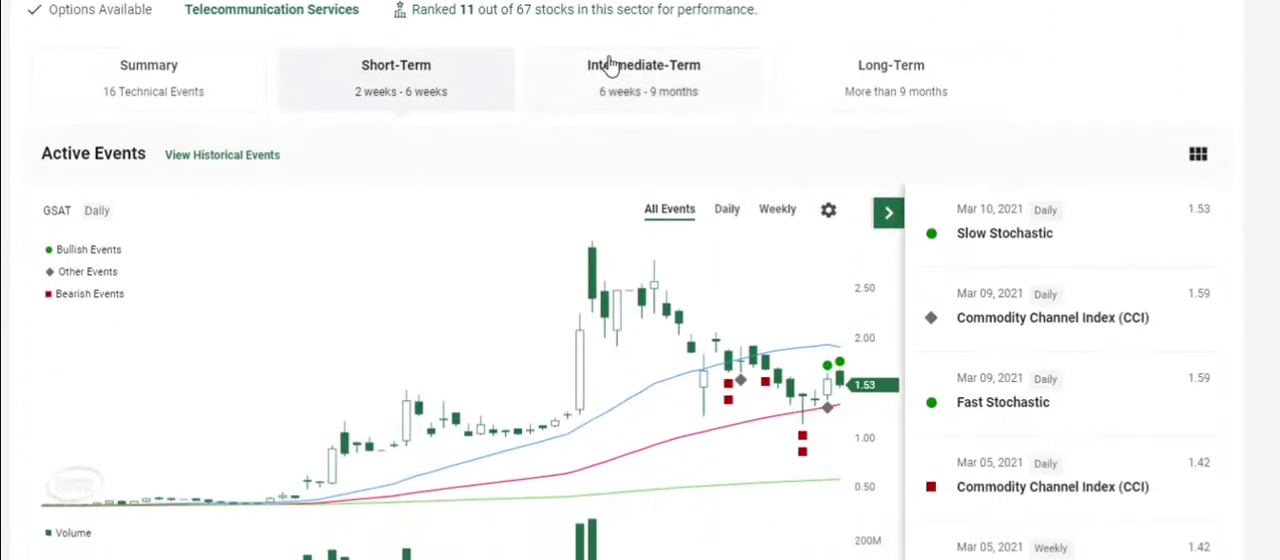
{"action": "scroll", "scroll_direction": "down", "scroll_amount": 3}
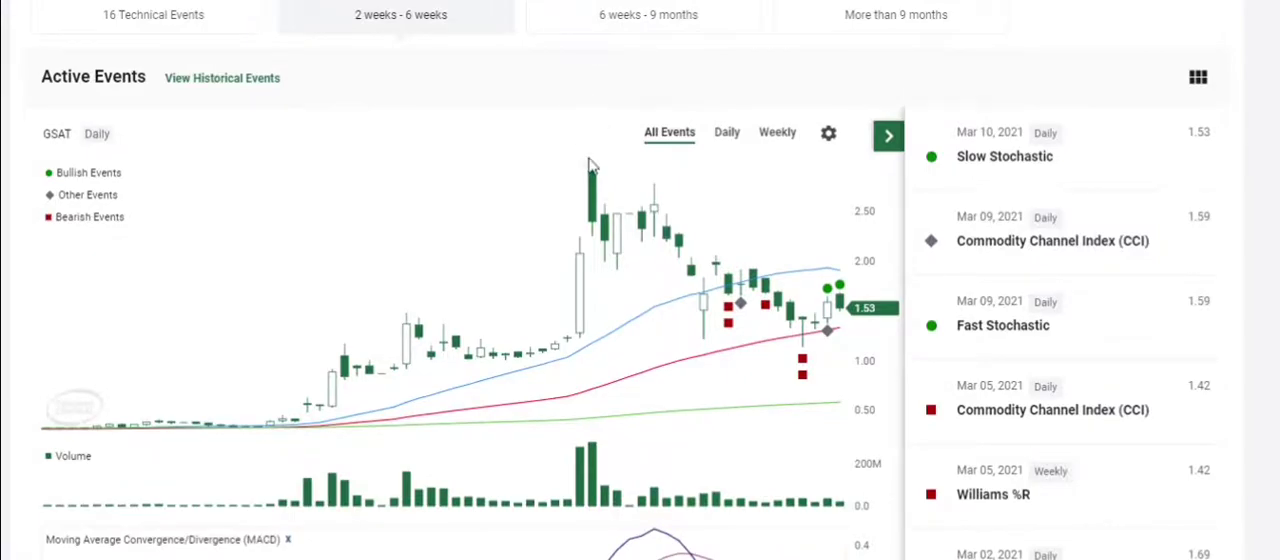
{"action": "mouse_move", "coordinate": [775, 320]}
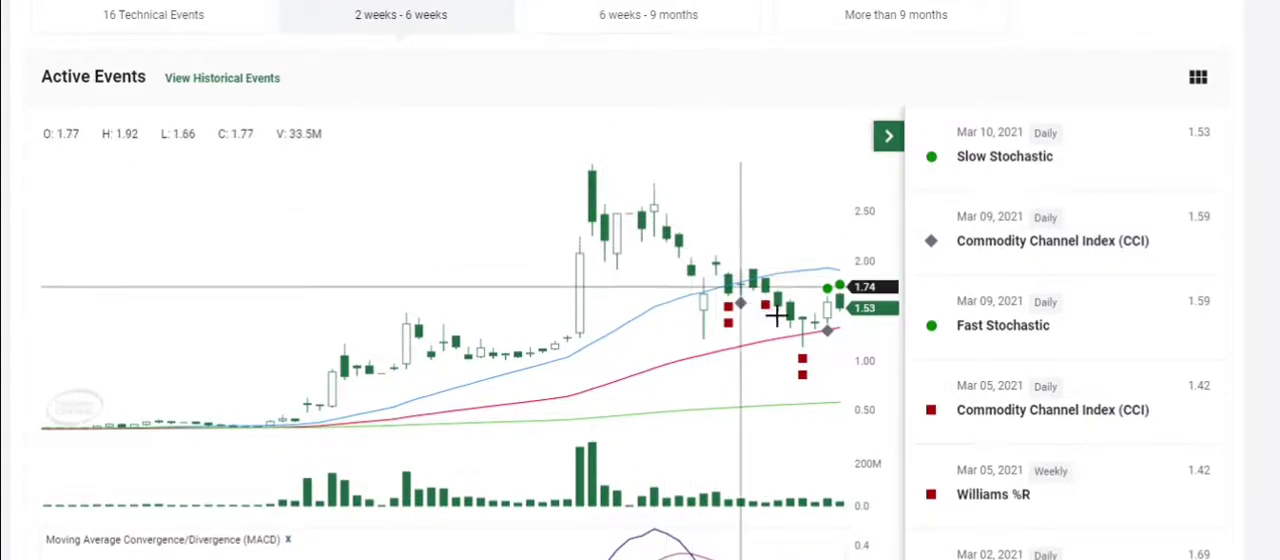
{"action": "mouse_move", "coordinate": [800, 315]}
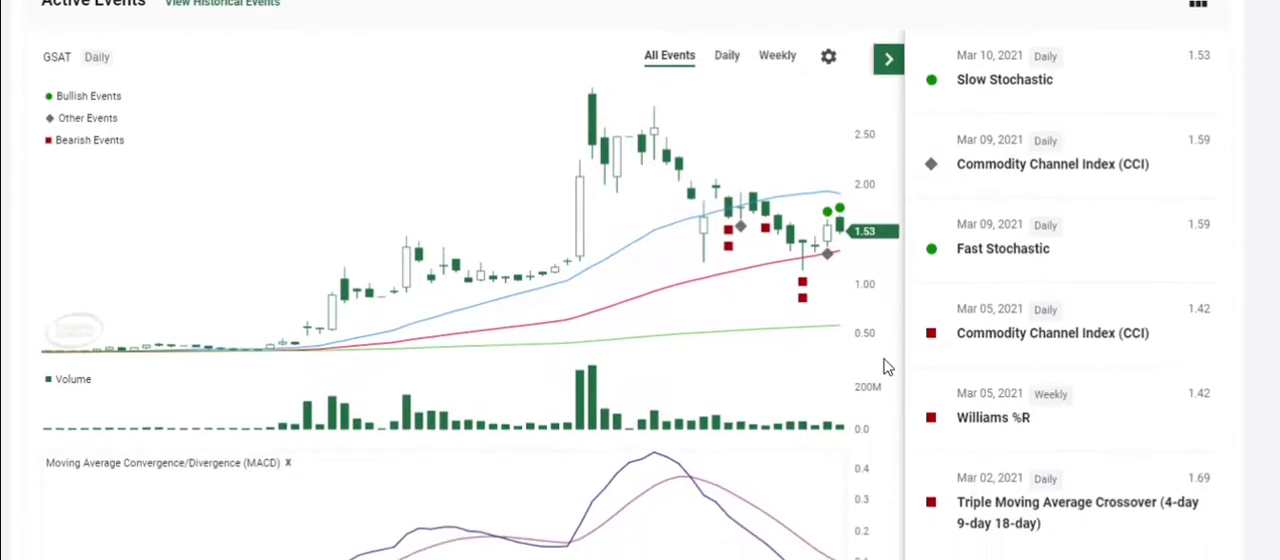
- Scroll through GSAT's Momentum, CCI, RSI, Williams %R and Slow Stochastic panes
{"action": "scroll", "scroll_direction": "down", "scroll_amount": 3}
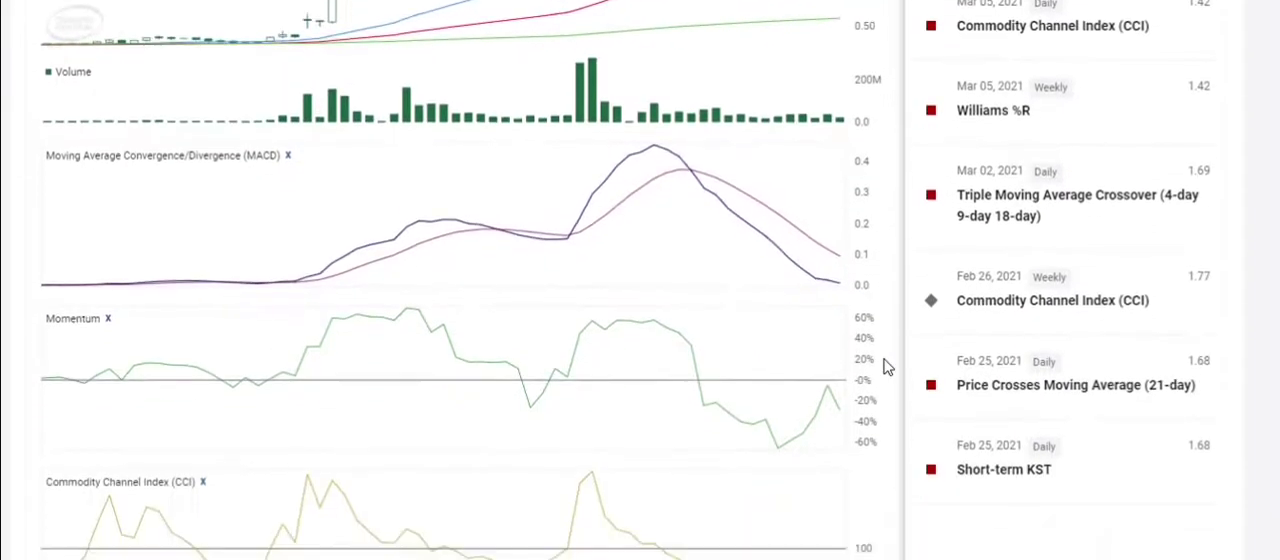
{"action": "scroll", "scroll_direction": "down", "scroll_amount": 3}
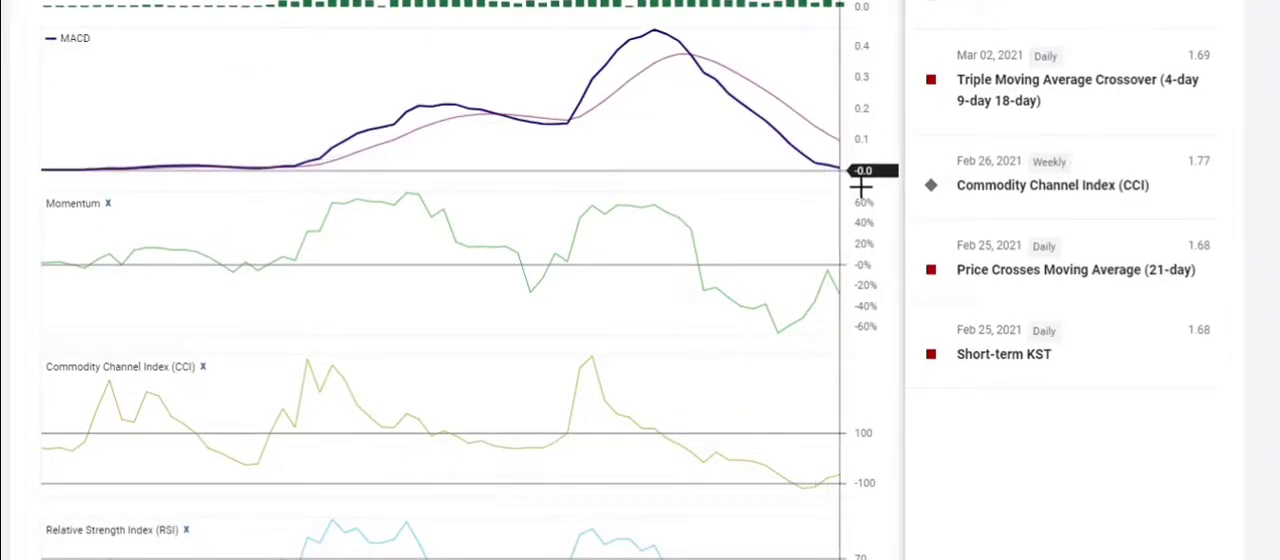
{"action": "mouse_move", "coordinate": [861, 175]}
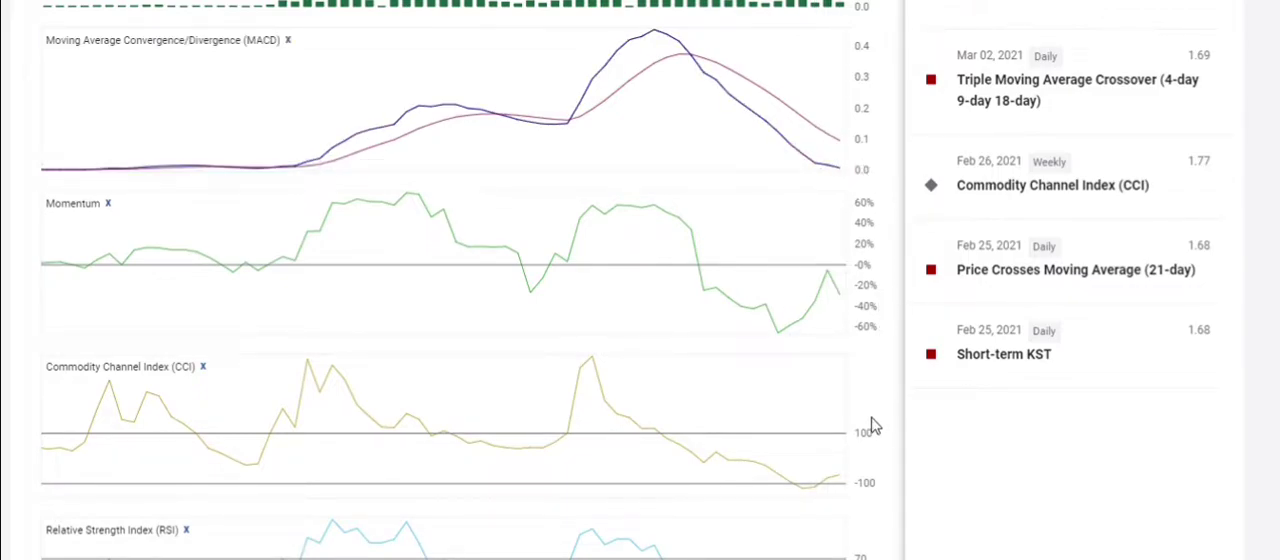
{"action": "scroll", "scroll_direction": "down", "scroll_amount": 3}
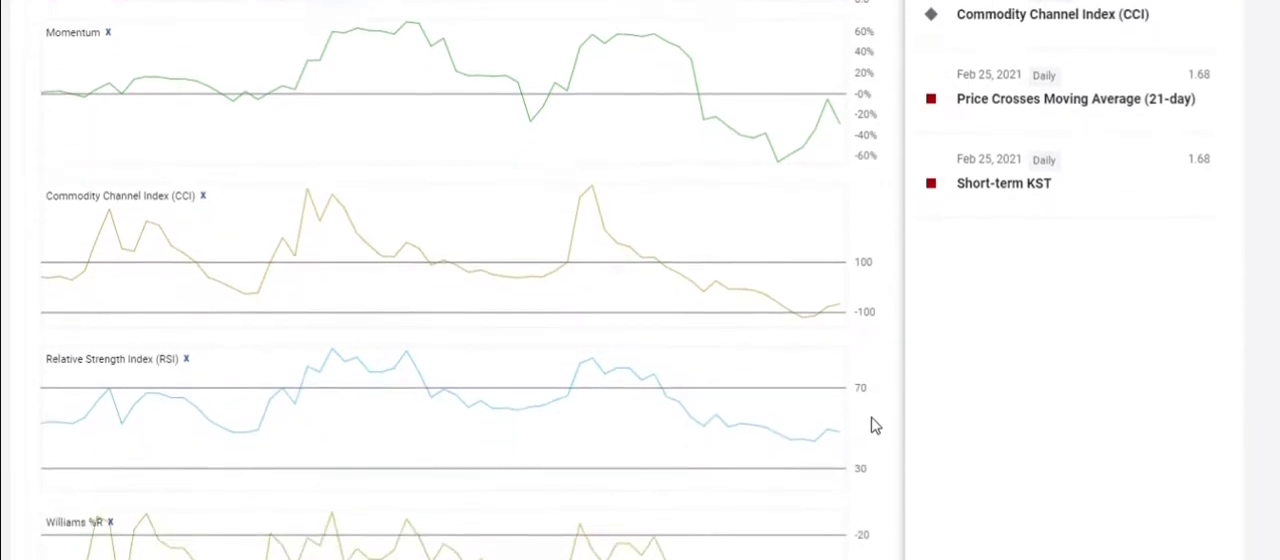
{"action": "scroll", "scroll_direction": "down", "scroll_amount": 3}
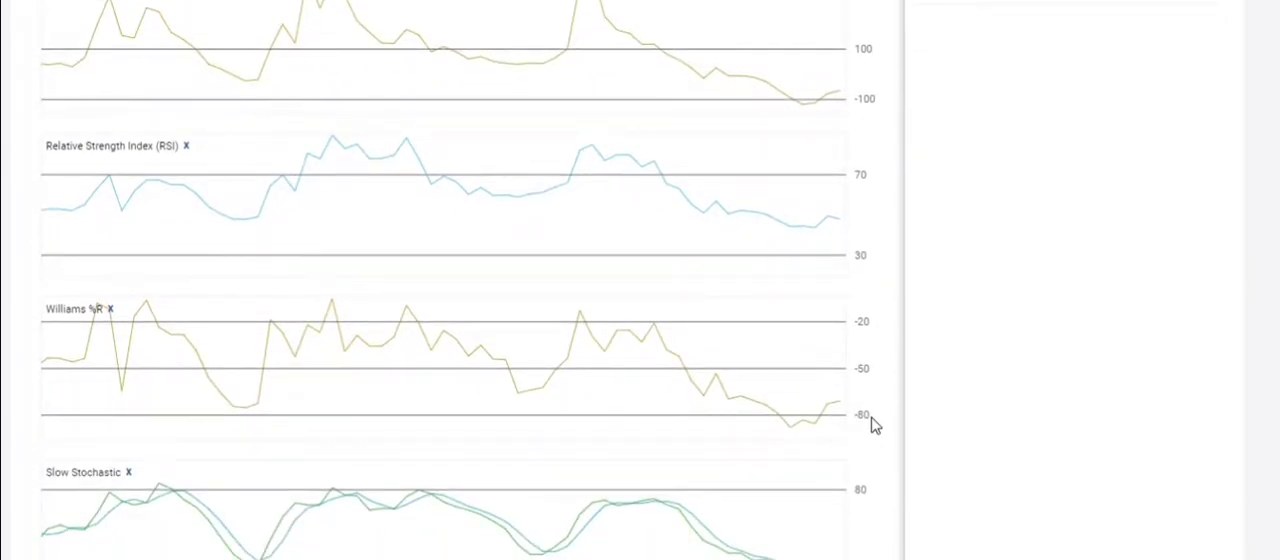
{"action": "mouse_move", "coordinate": [850, 222]}
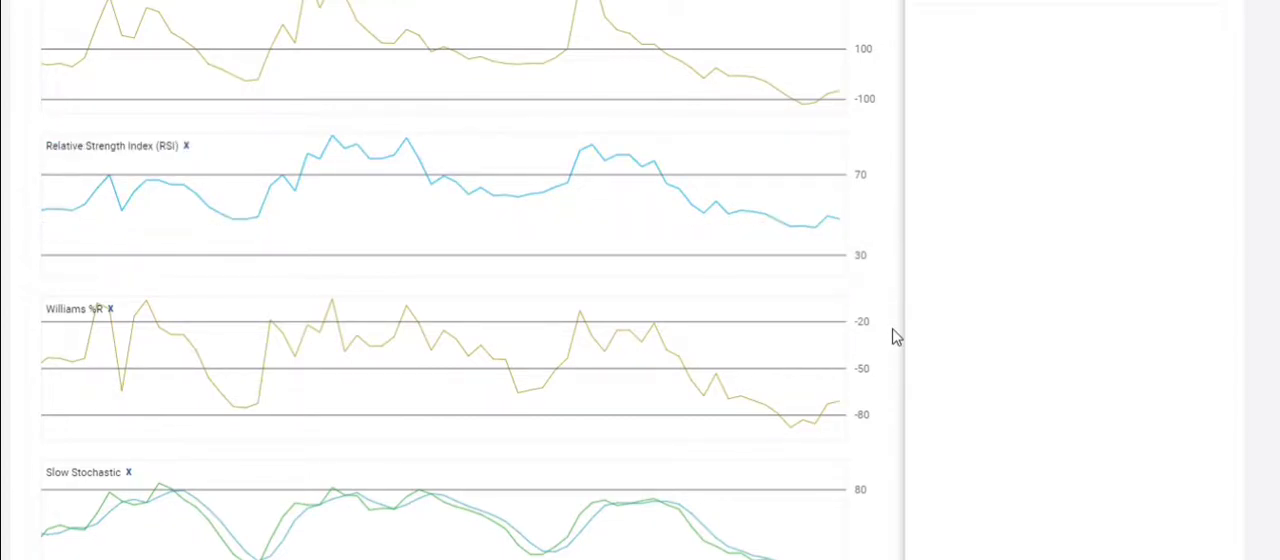
{"action": "scroll", "scroll_direction": "down", "scroll_amount": 3}
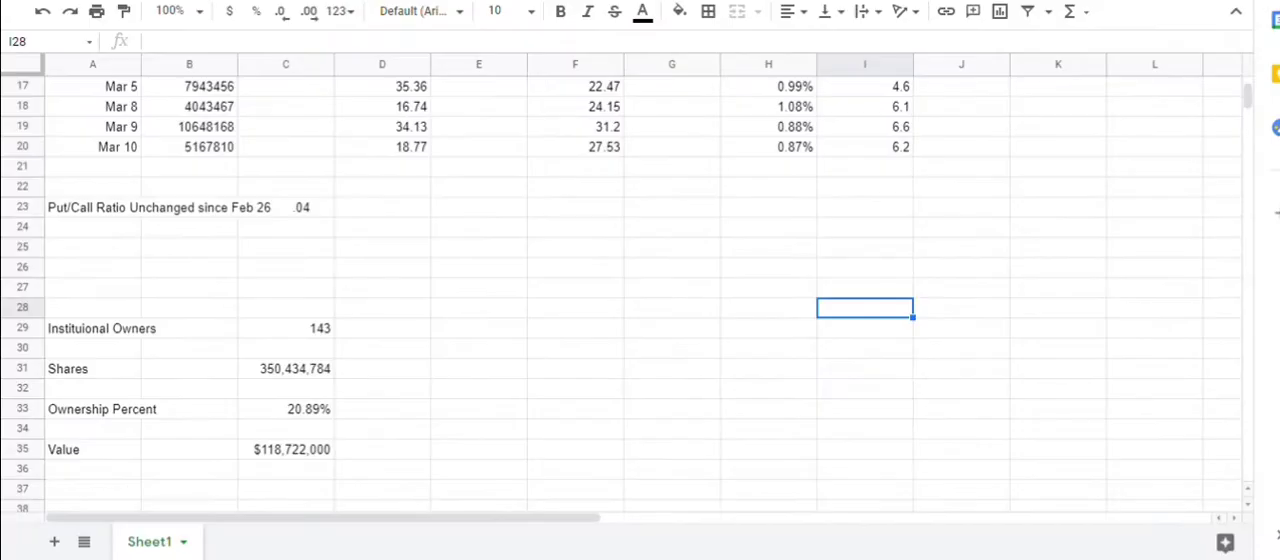
- Select the Mar 4 and Mar 10 short volume ratios in the GSAT short activity table
{"action": "left_click", "coordinate": [671, 288]}
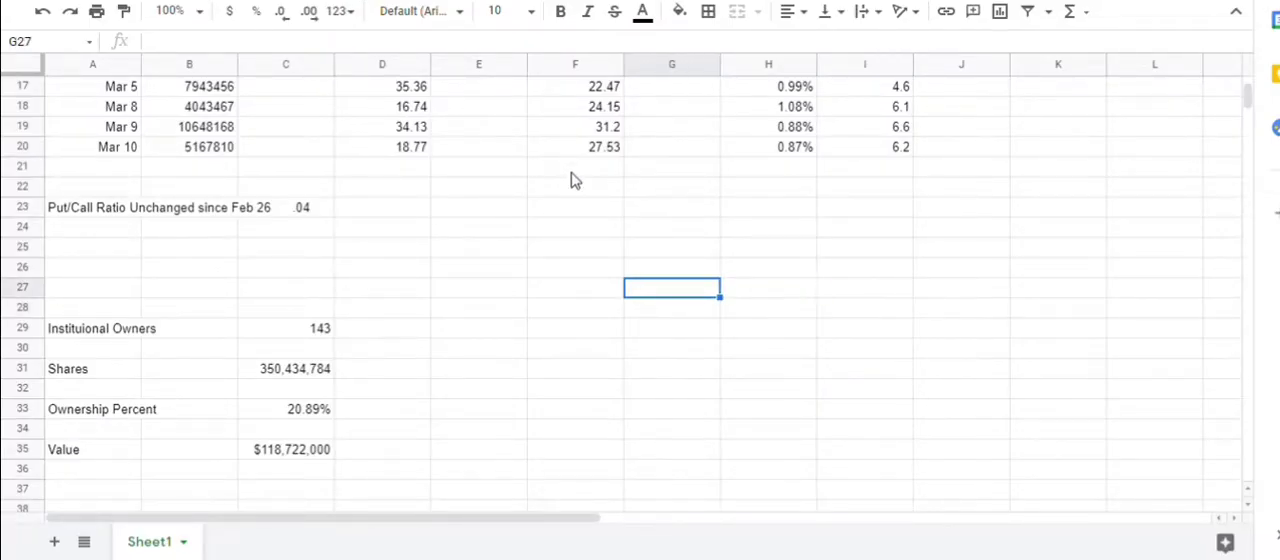
{"action": "left_click", "coordinate": [590, 86]}
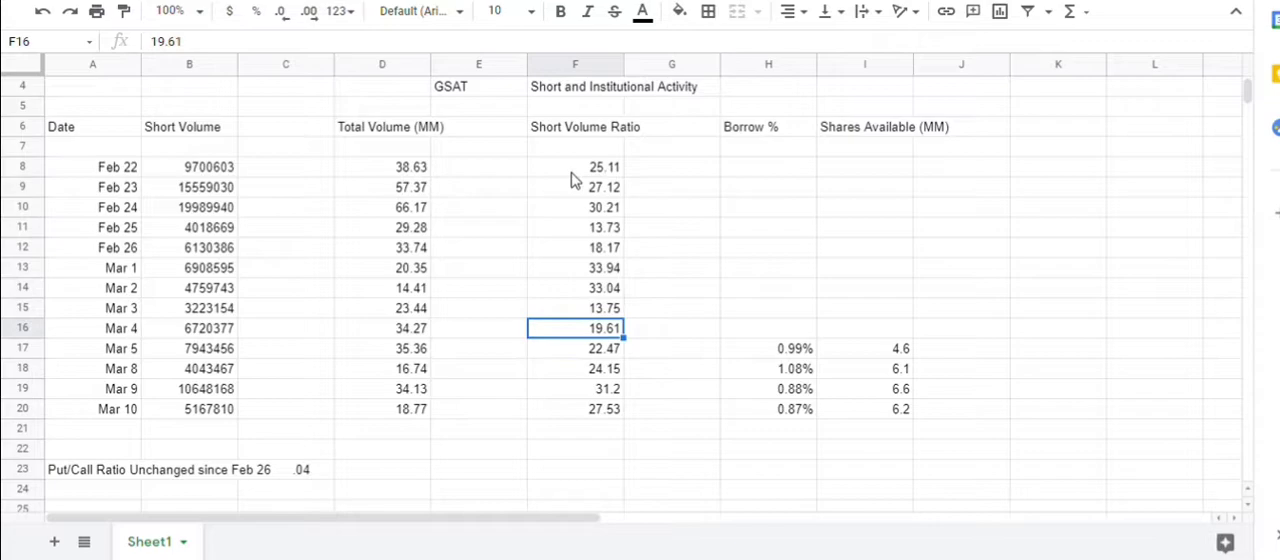
{"action": "left_click", "coordinate": [575, 409]}
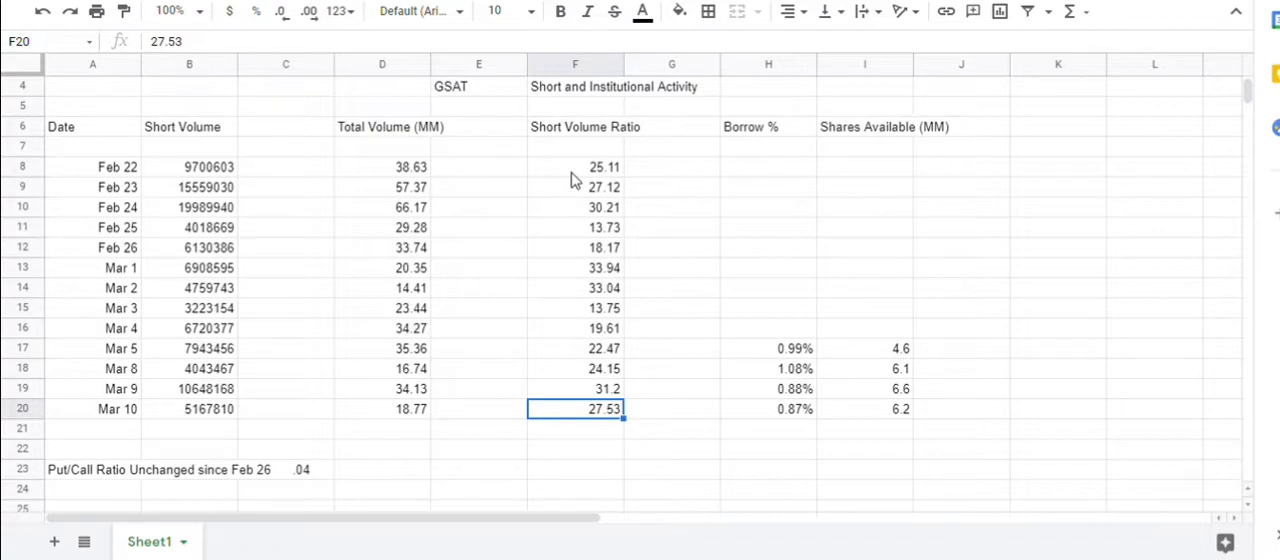
{"action": "left_click", "coordinate": [793, 388]}
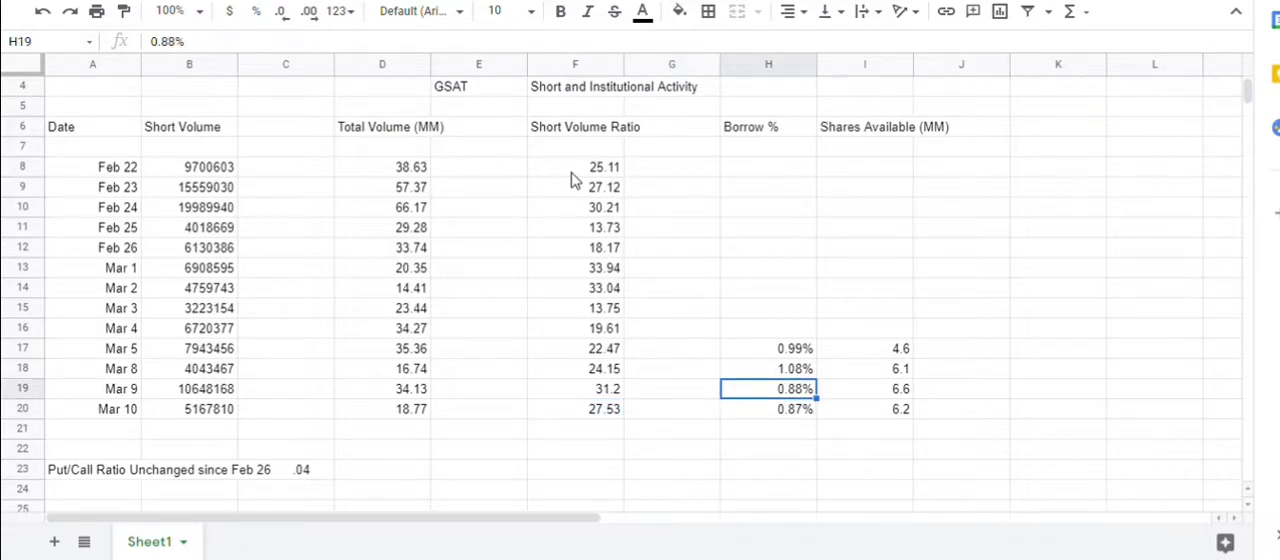
{"action": "left_click", "coordinate": [768, 408]}
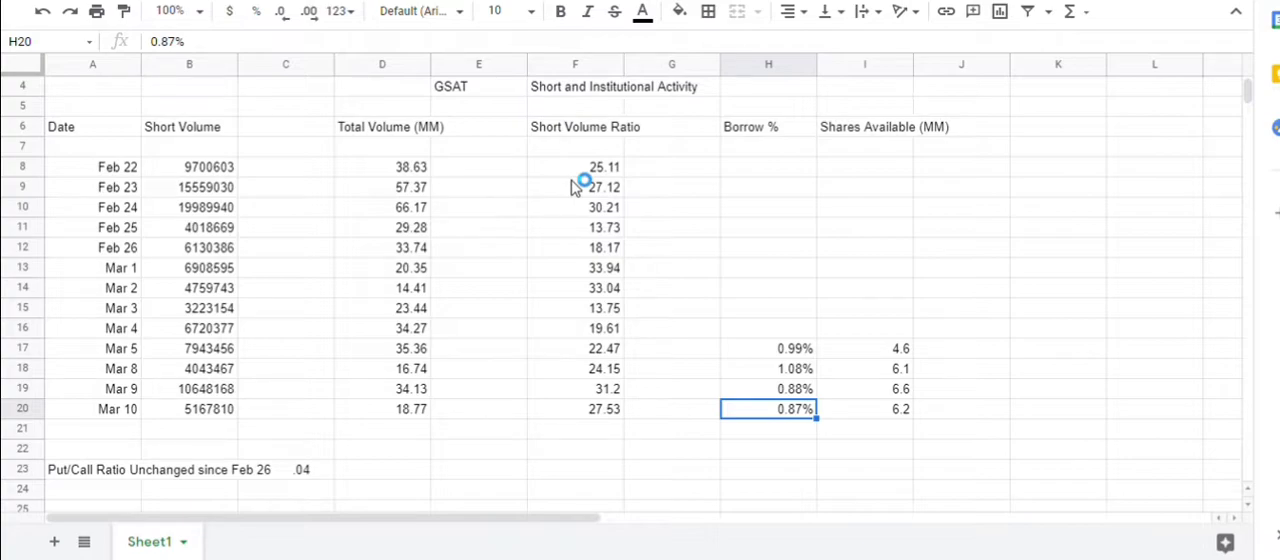
{"action": "left_click", "coordinate": [864, 409]}
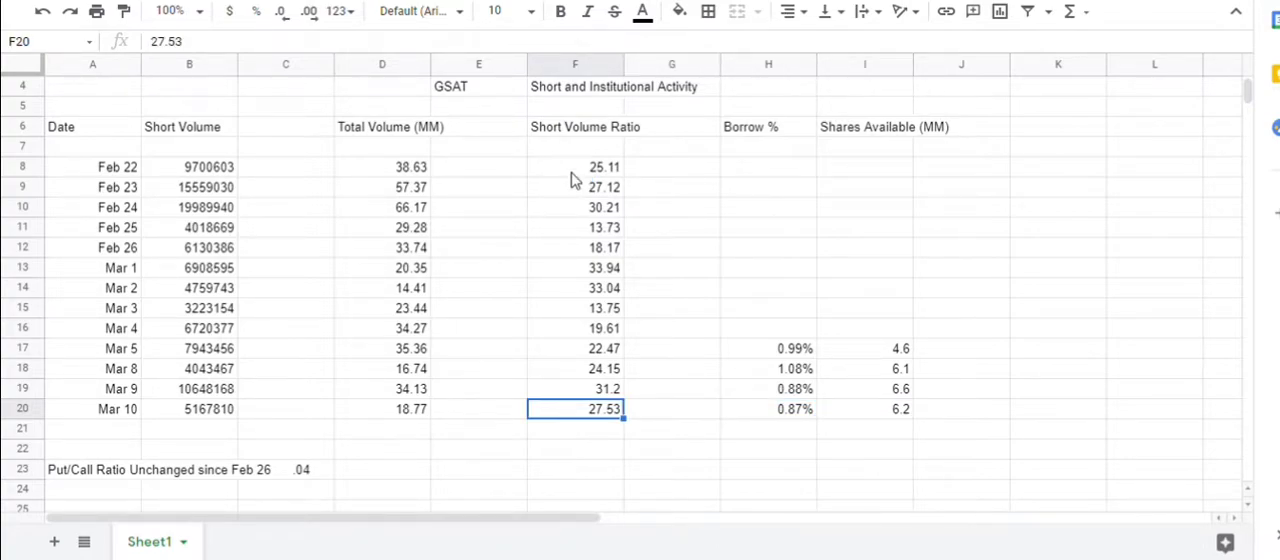
{"action": "left_click", "coordinate": [189, 409]}
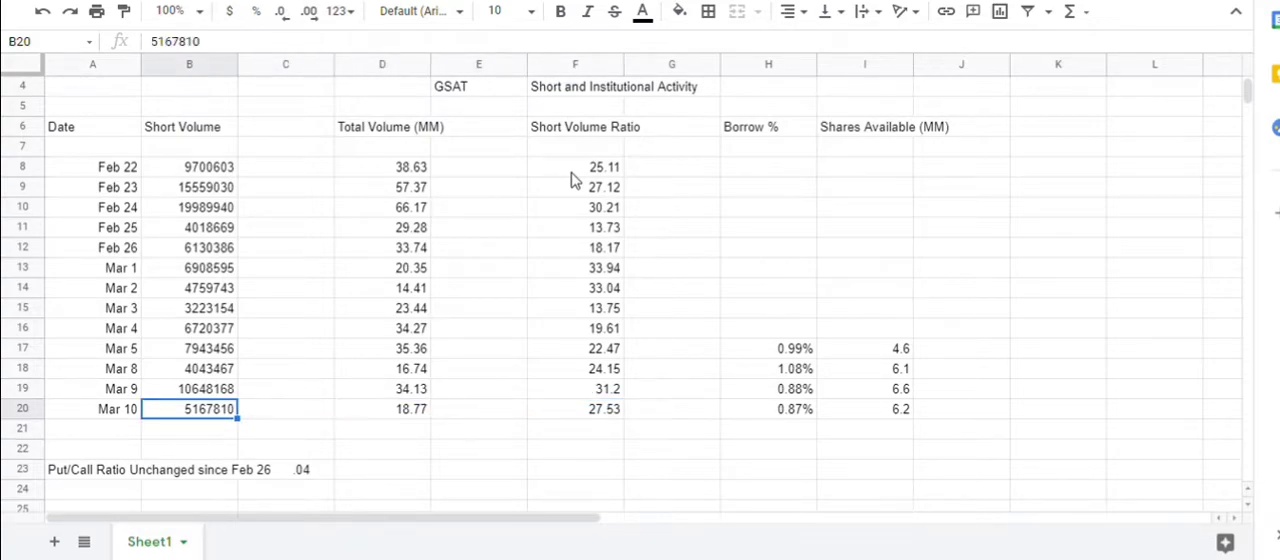
{"action": "left_click", "coordinate": [90, 488]}
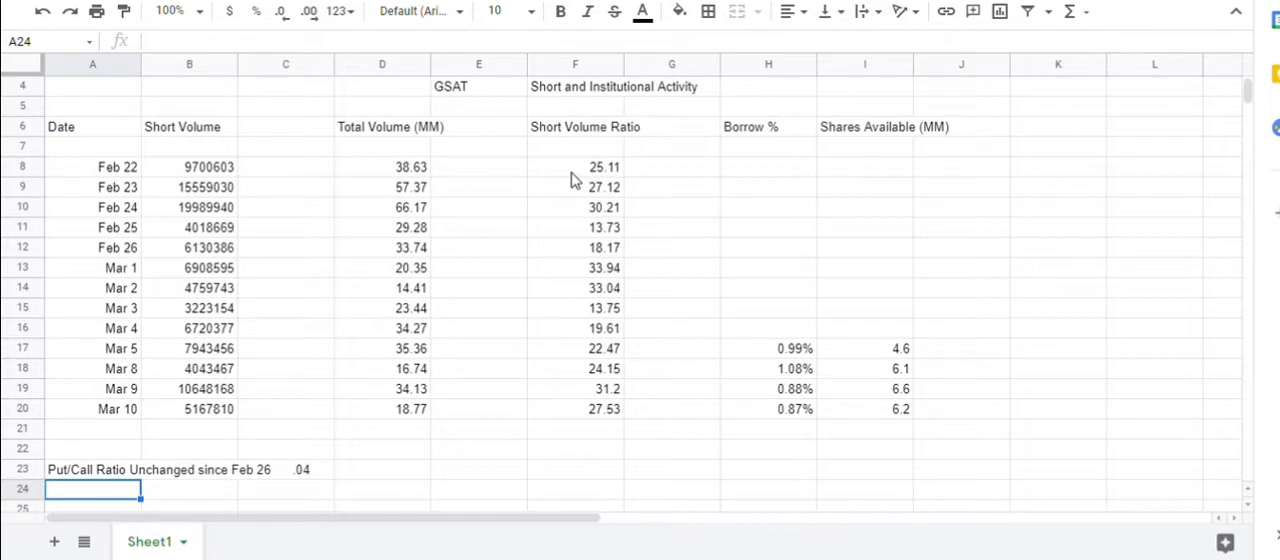
- Review the ownership block: 143 owners, 350,434,784 shares, 20.89%, $118,722,000
{"action": "scroll", "scroll_direction": "down", "scroll_amount": 3}
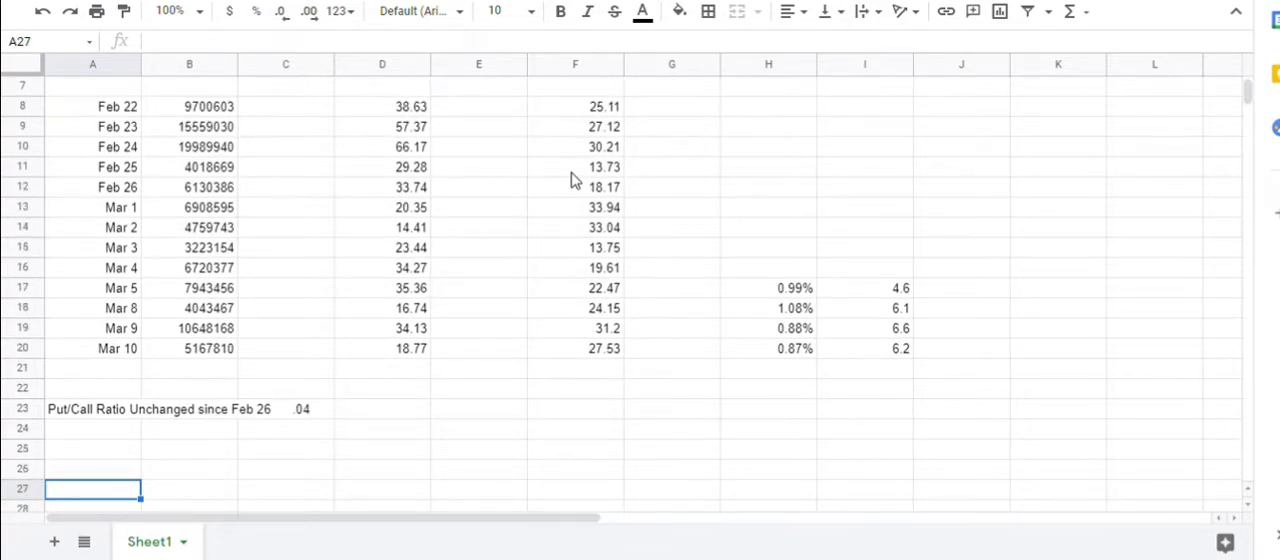
{"action": "scroll", "scroll_direction": "down", "scroll_amount": 3}
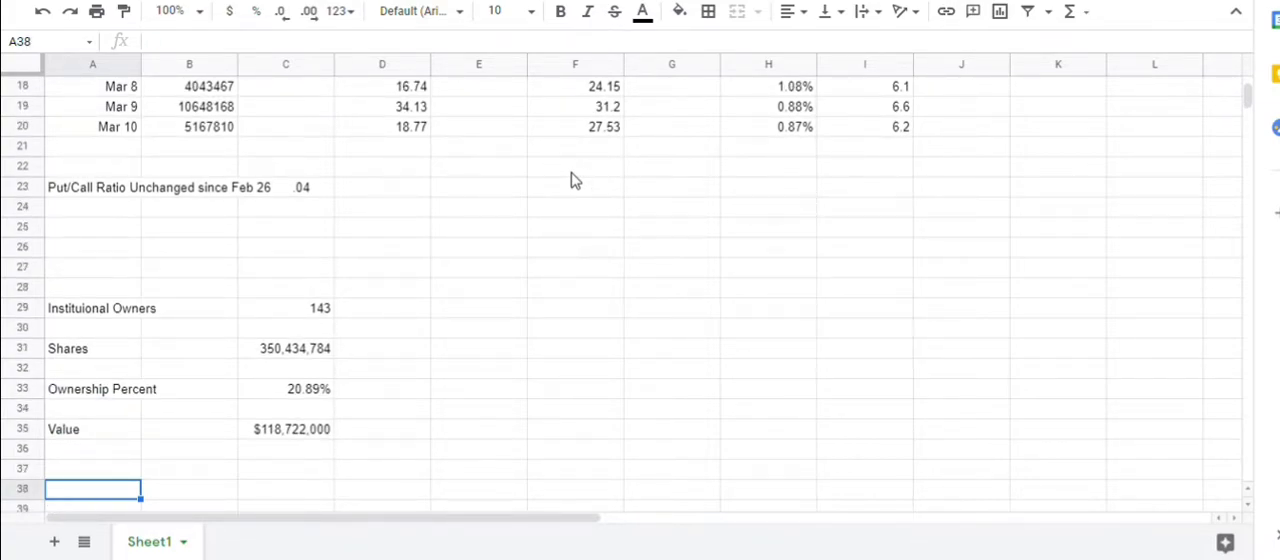
{"action": "left_click", "coordinate": [95, 308]}
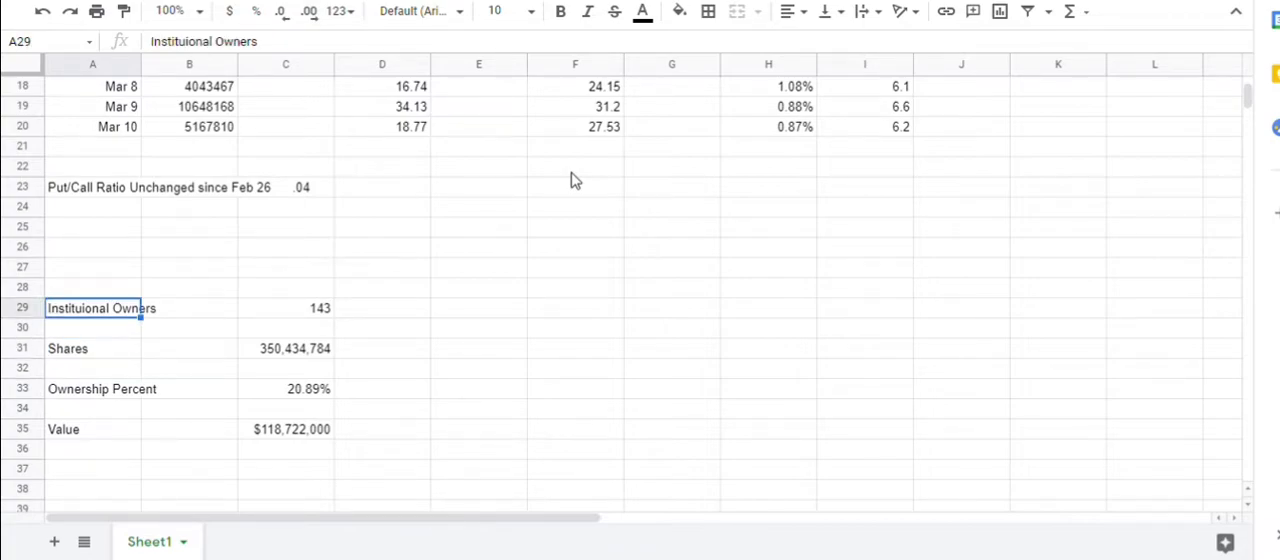
{"action": "left_click", "coordinate": [189, 389]}
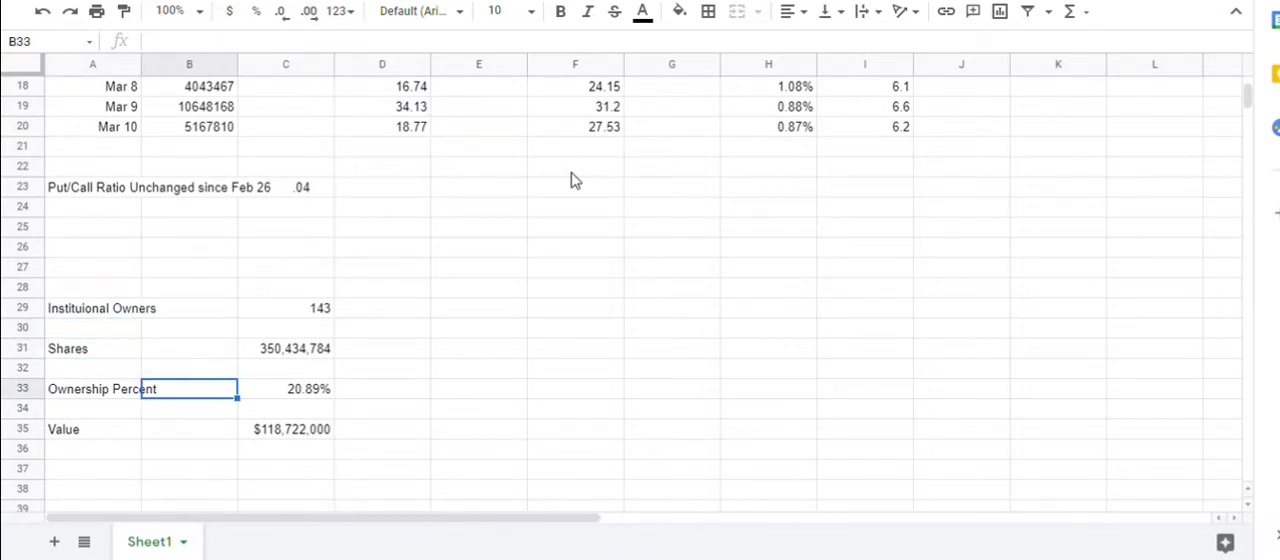
{"action": "left_click", "coordinate": [768, 391]}
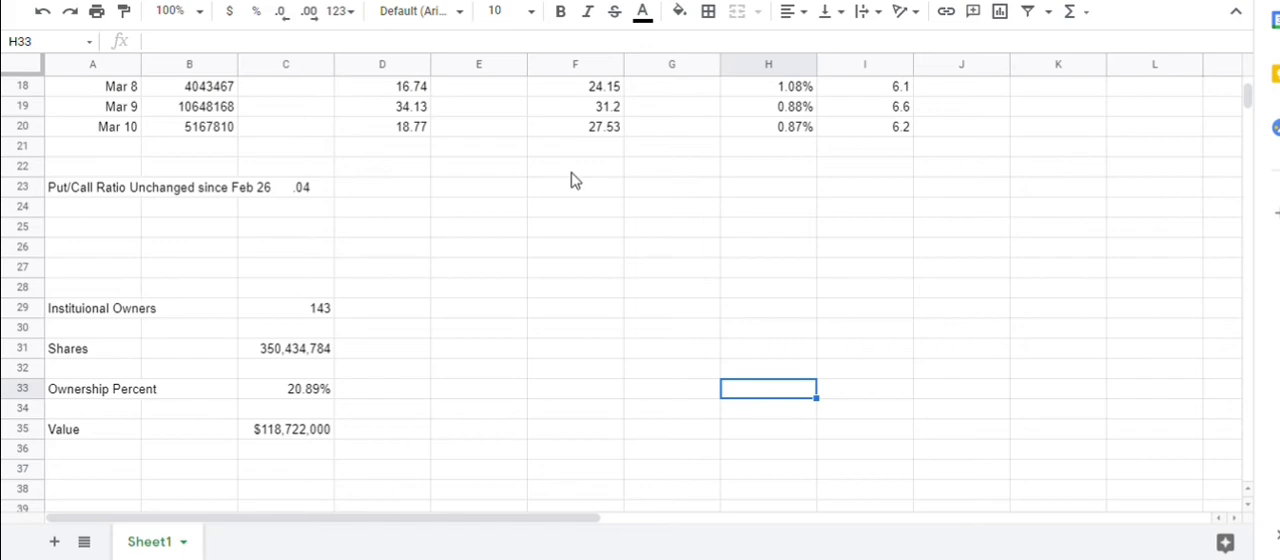
{"action": "mouse_move", "coordinate": [995, 186]}
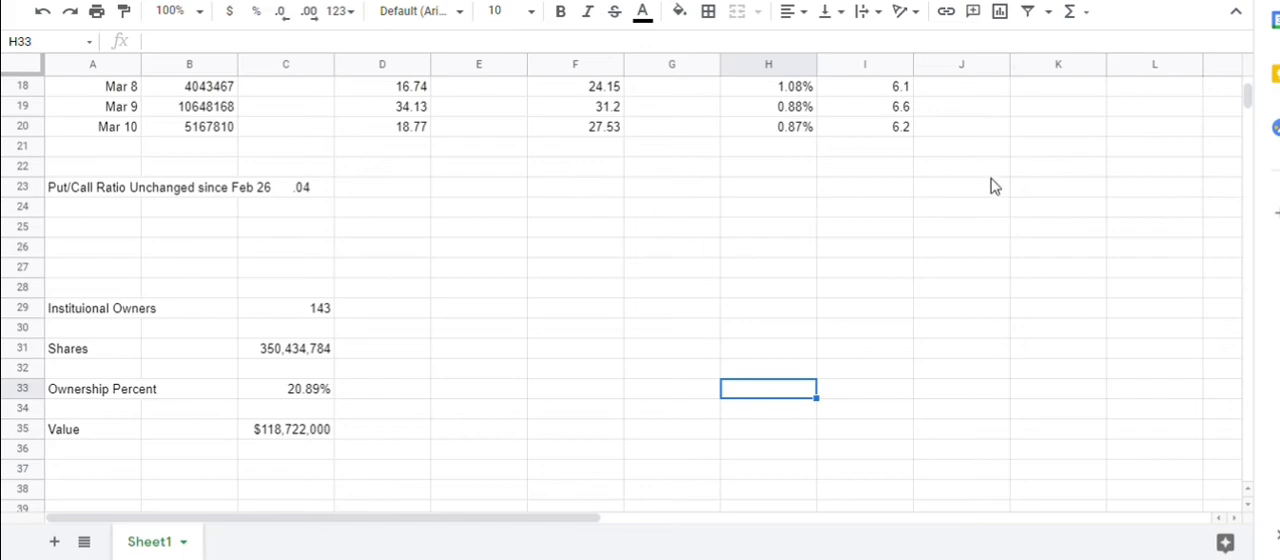